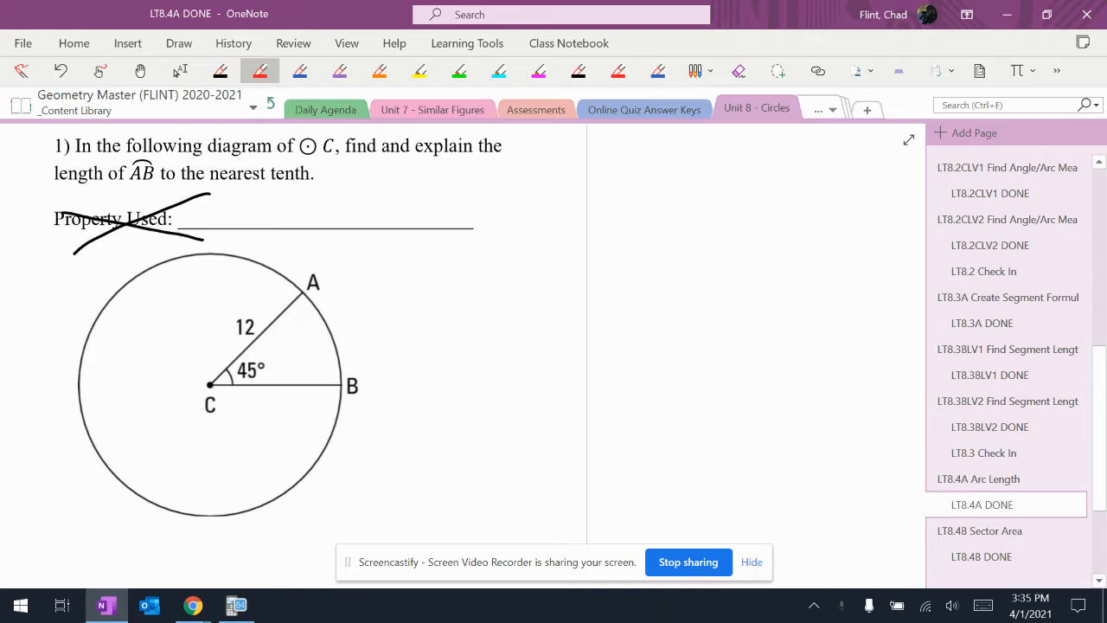
Sketch two fraction bars joined by an equals sign beside the diagram, with 360 as the first denominator.
left_click_drag(432, 318, 540, 322)
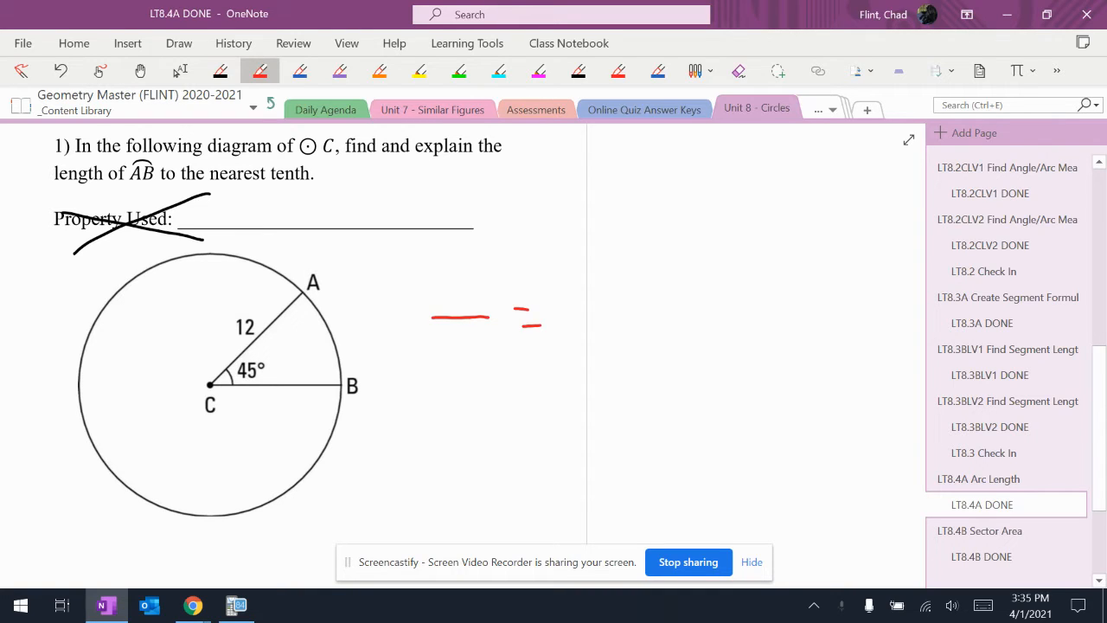
left_click_drag(562, 319, 680, 320)
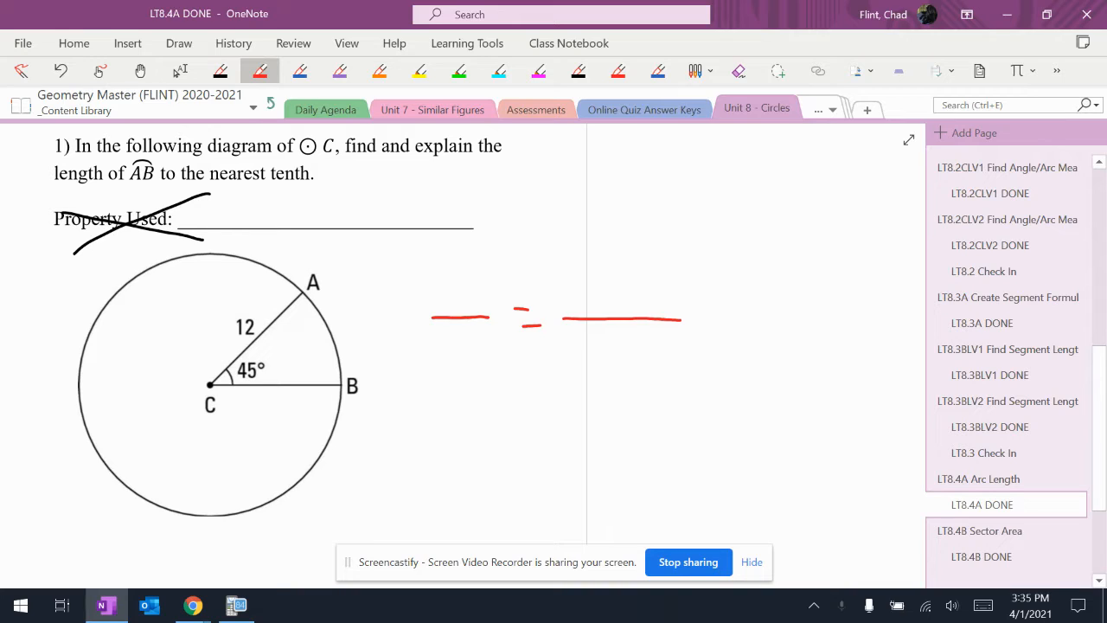
left_click_drag(423, 333, 441, 368)
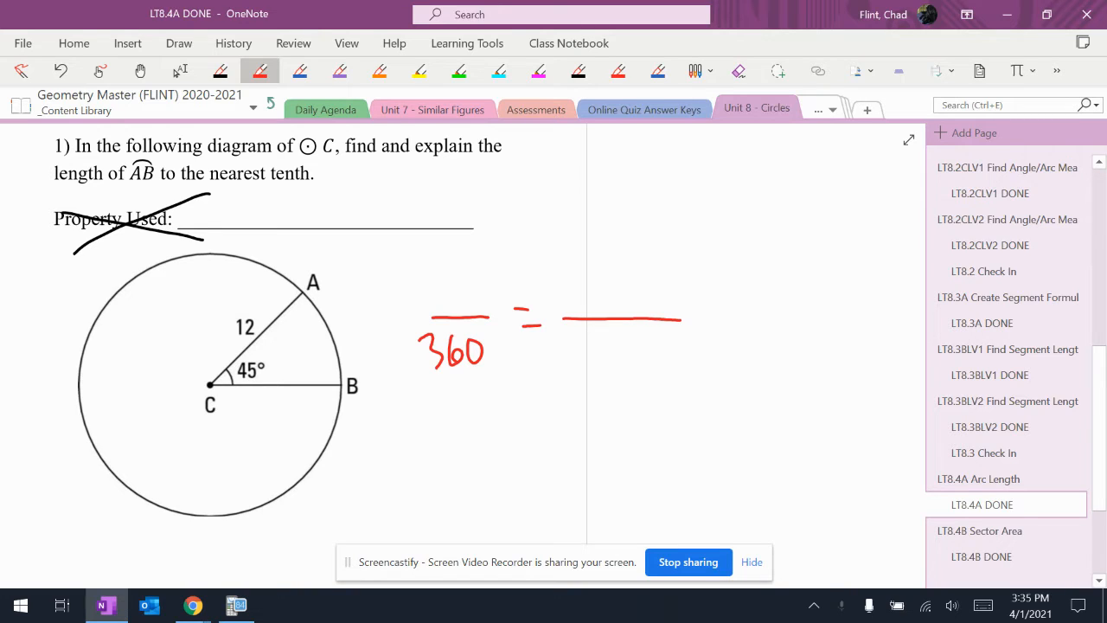
Write 45 over 360, mark arc AB with an arrow as 45, and note C = 2πr below the right fraction.
left_click_drag(437, 268, 480, 316)
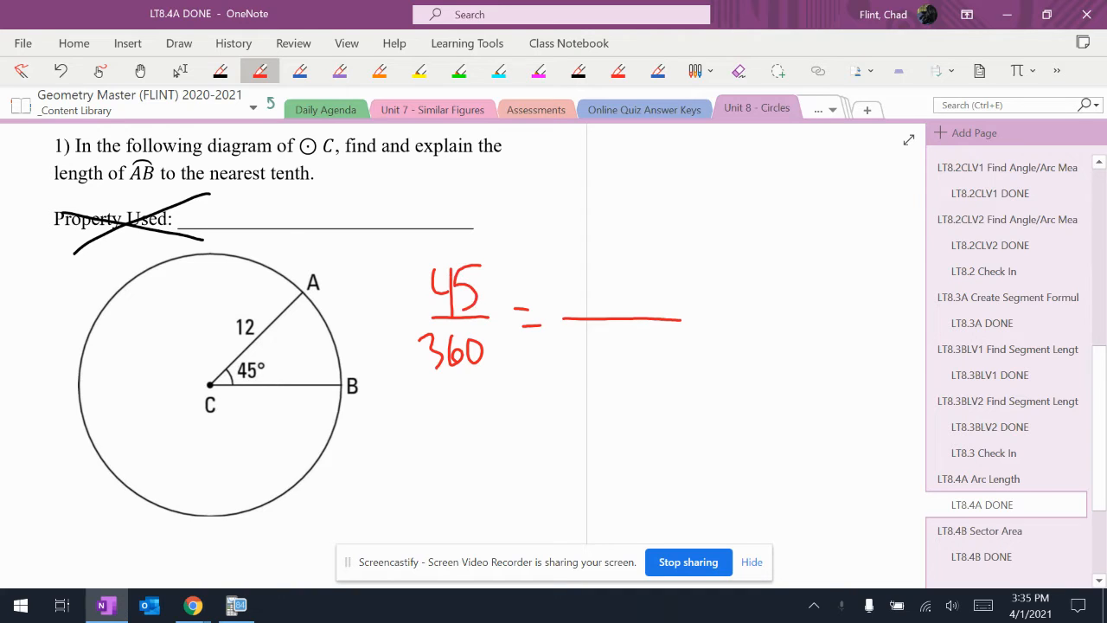
left_click_drag(303, 298, 311, 355)
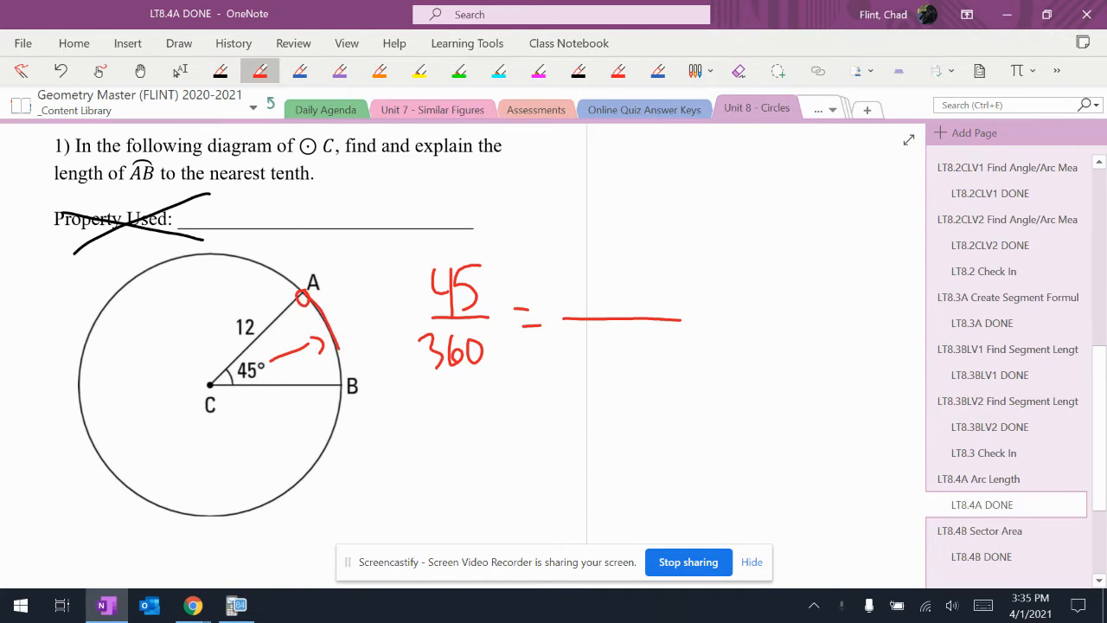
left_click_drag(329, 312, 363, 346)
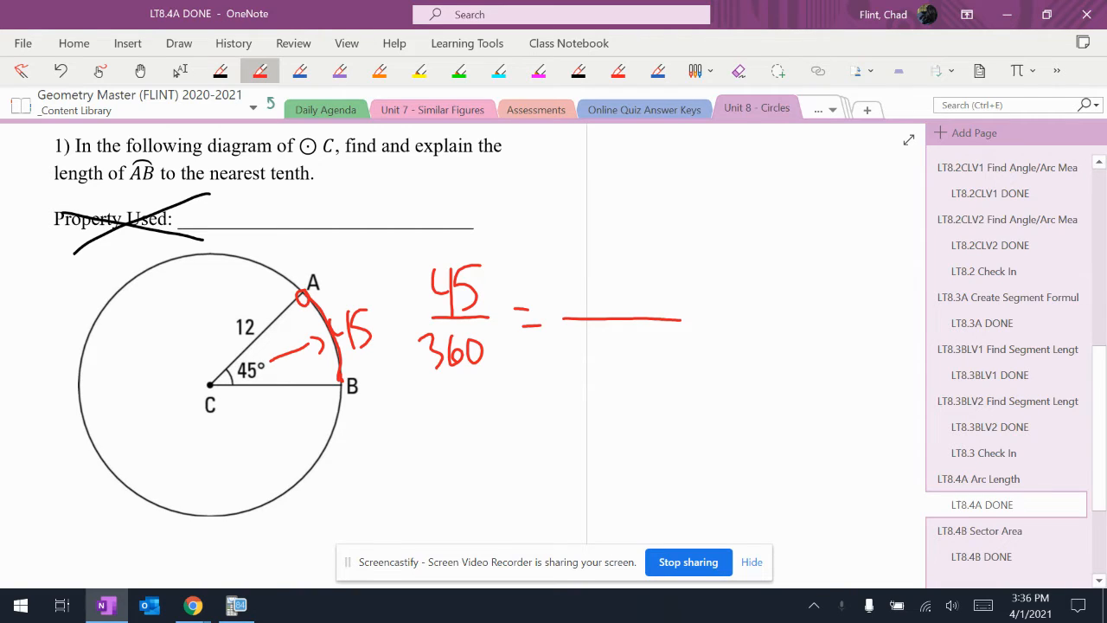
left_click_drag(601, 402, 623, 376)
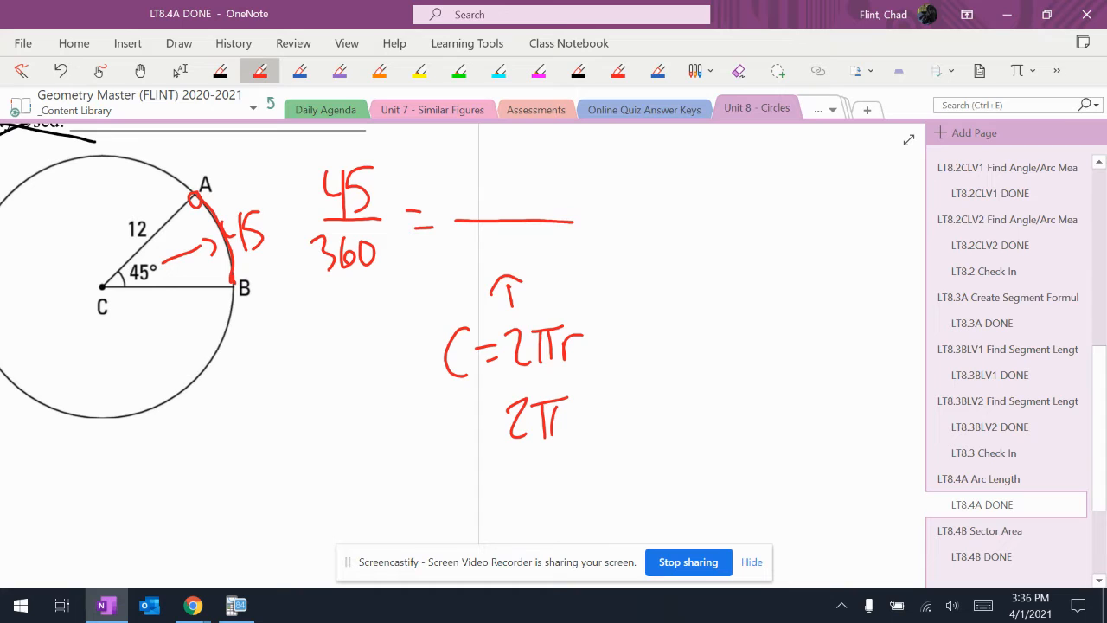
Substitute the radius to get 2π(12) and write x over 75.398… in the right fraction.
left_click_drag(562, 419, 614, 424)
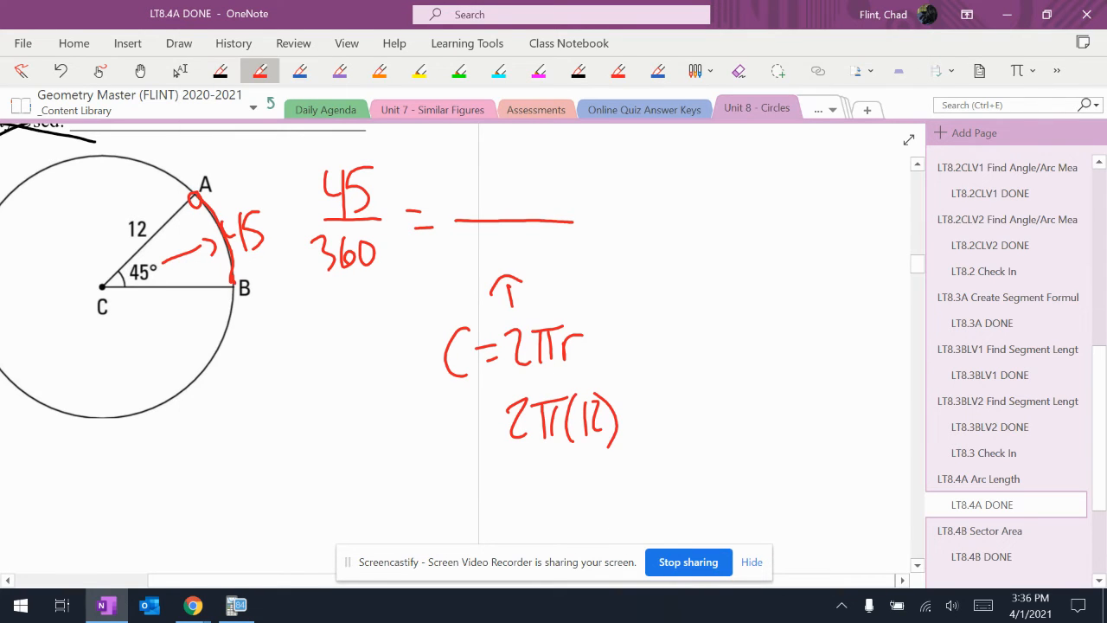
left_click_drag(484, 238, 474, 264)
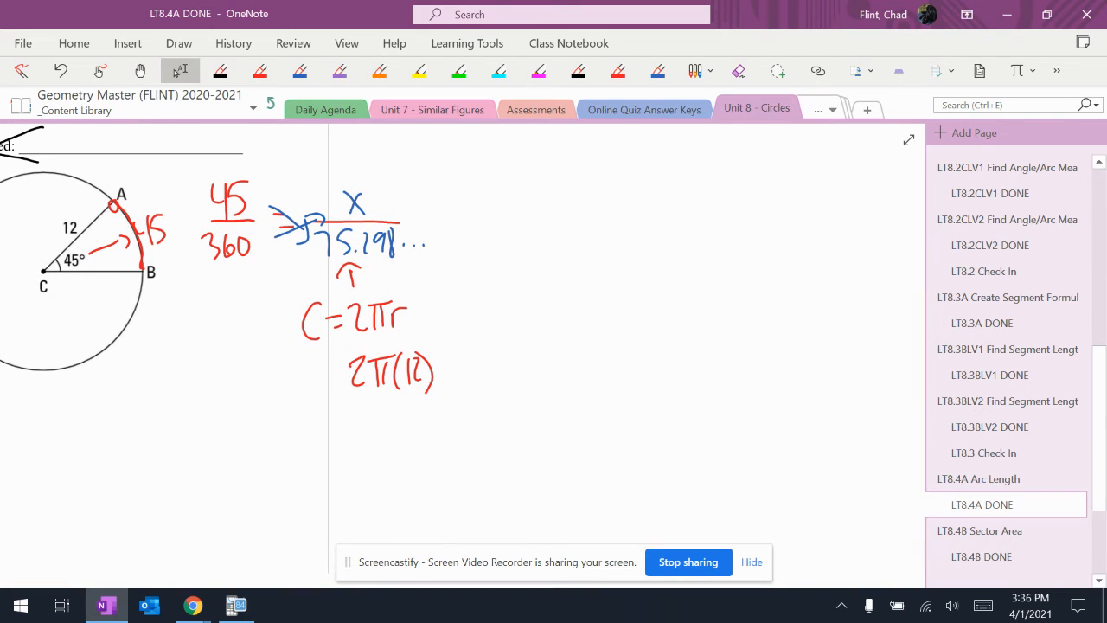
Cross-multiply to 360x = 3392.920…, divide both sides by 360, checking the product in TI-SmartView.
left_click_drag(501, 208, 570, 251)
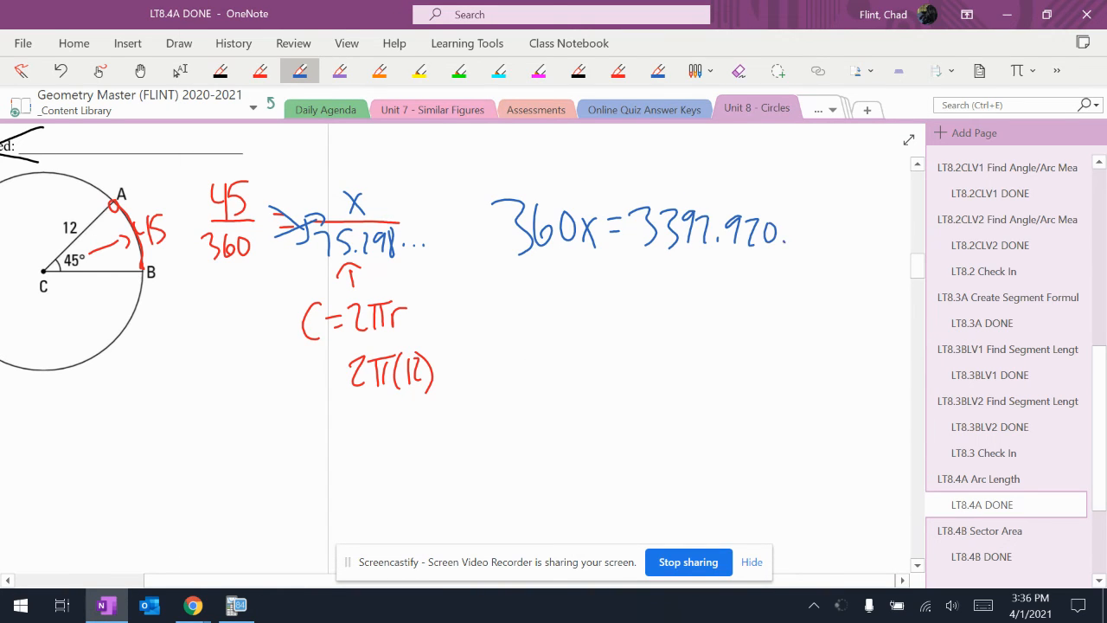
left_click_drag(519, 260, 601, 298)
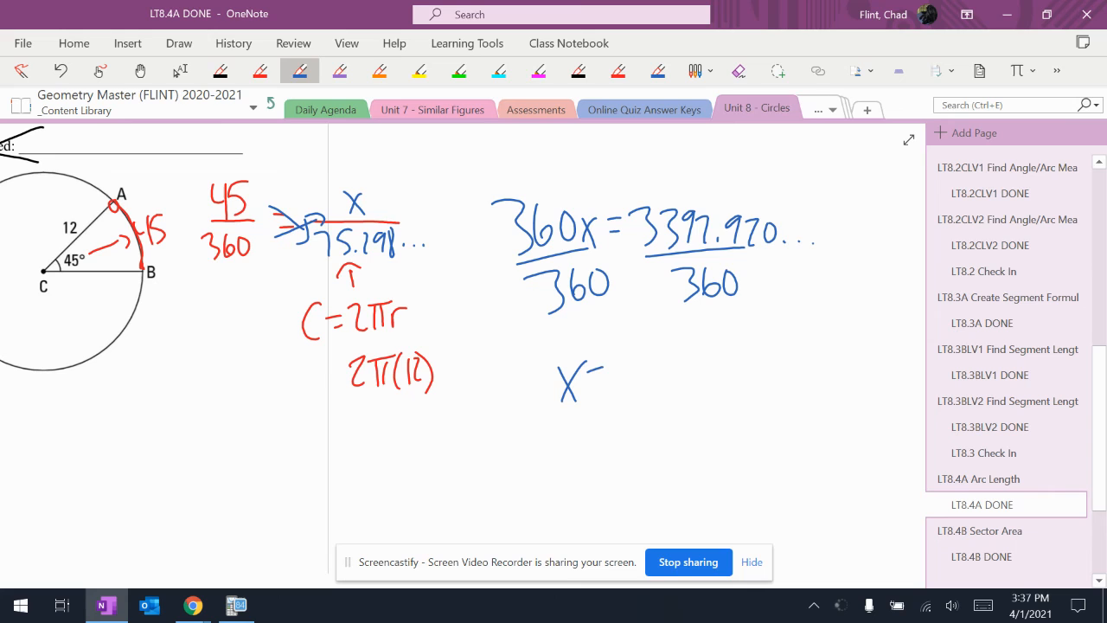
left_click(235, 604)
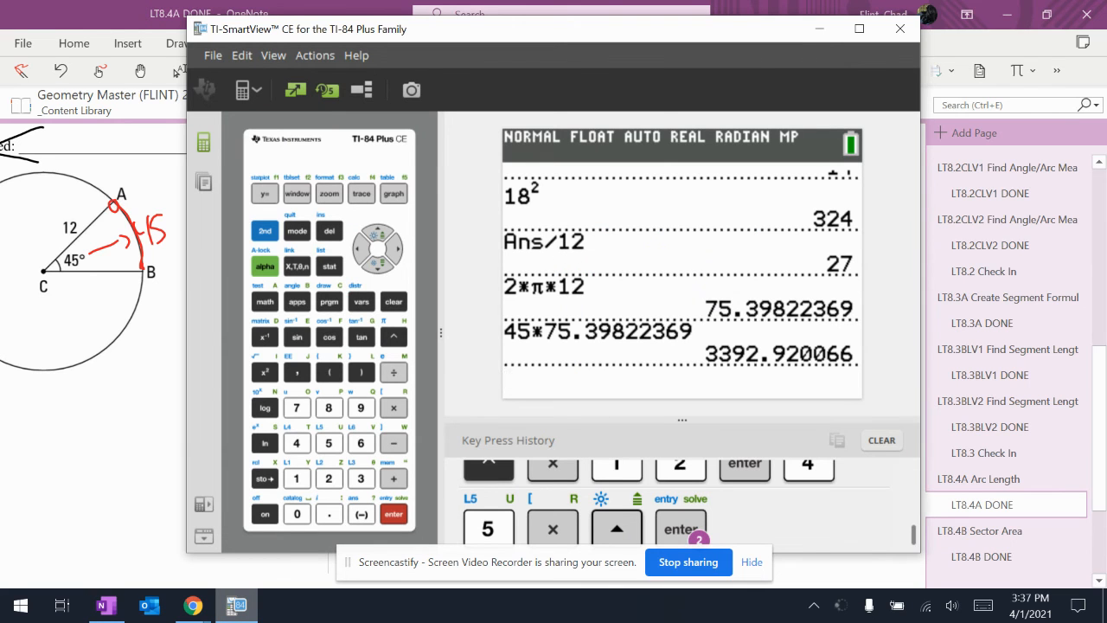
left_click(393, 371)
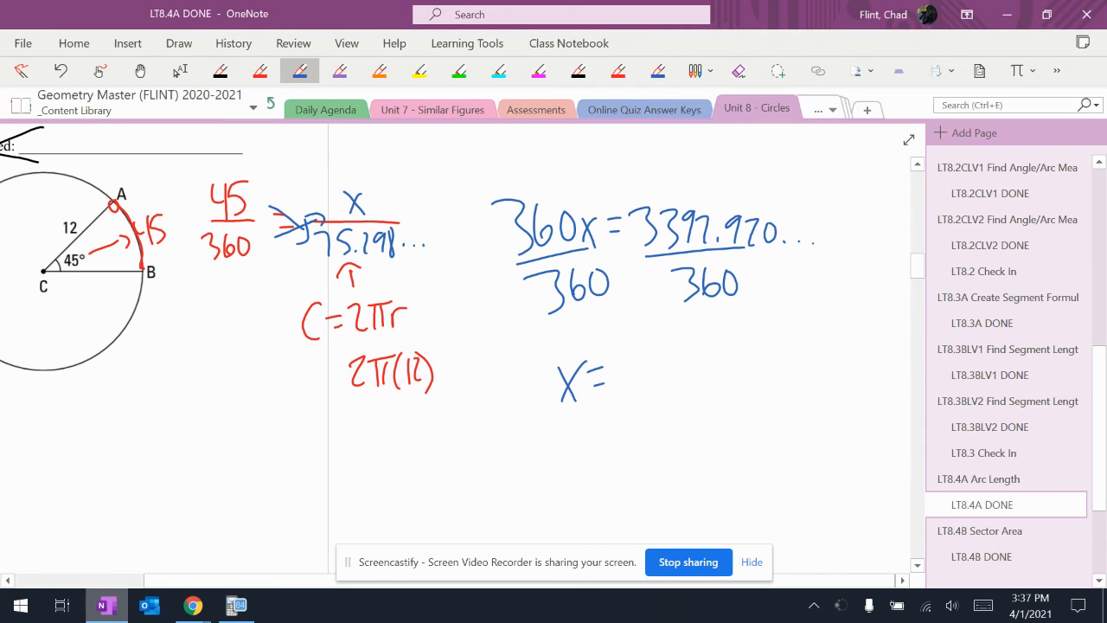
Write x = 9.424 and circle the rounded final arc length 9.4.
left_click_drag(614, 380, 717, 372)
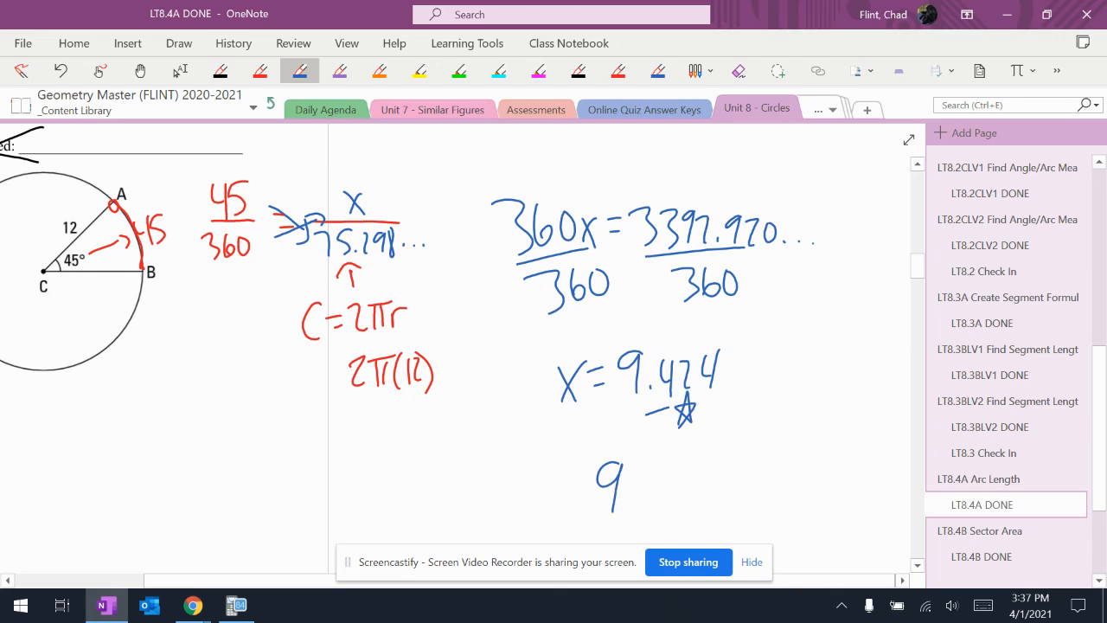
left_click_drag(588, 458, 640, 531)
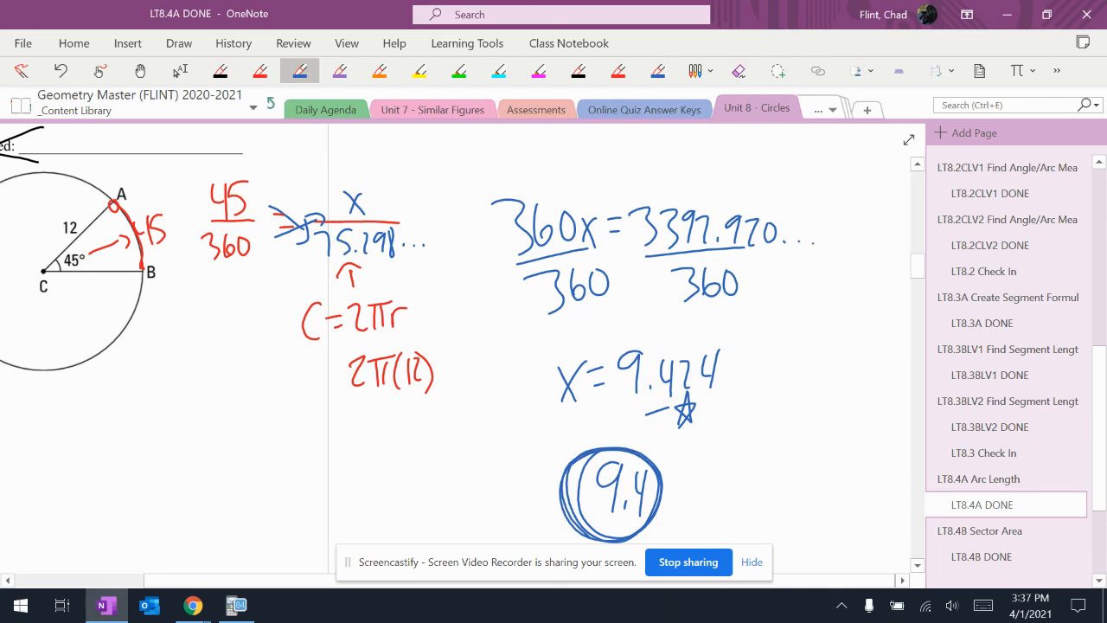